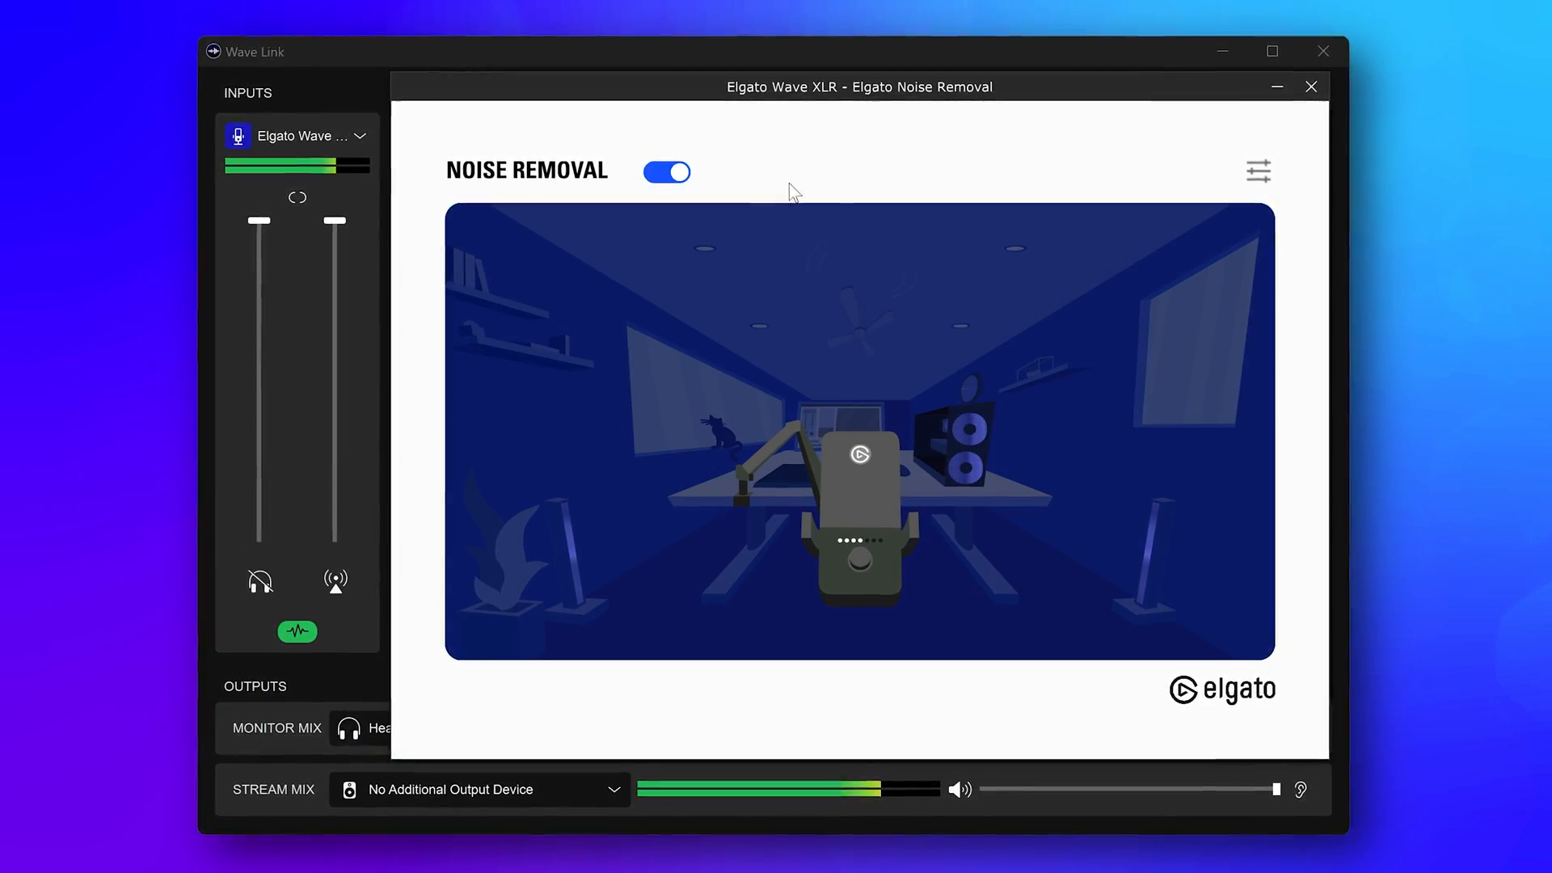
View the Noise Removal product page and scroll through its Gallery and Overview.
click(1258, 171)
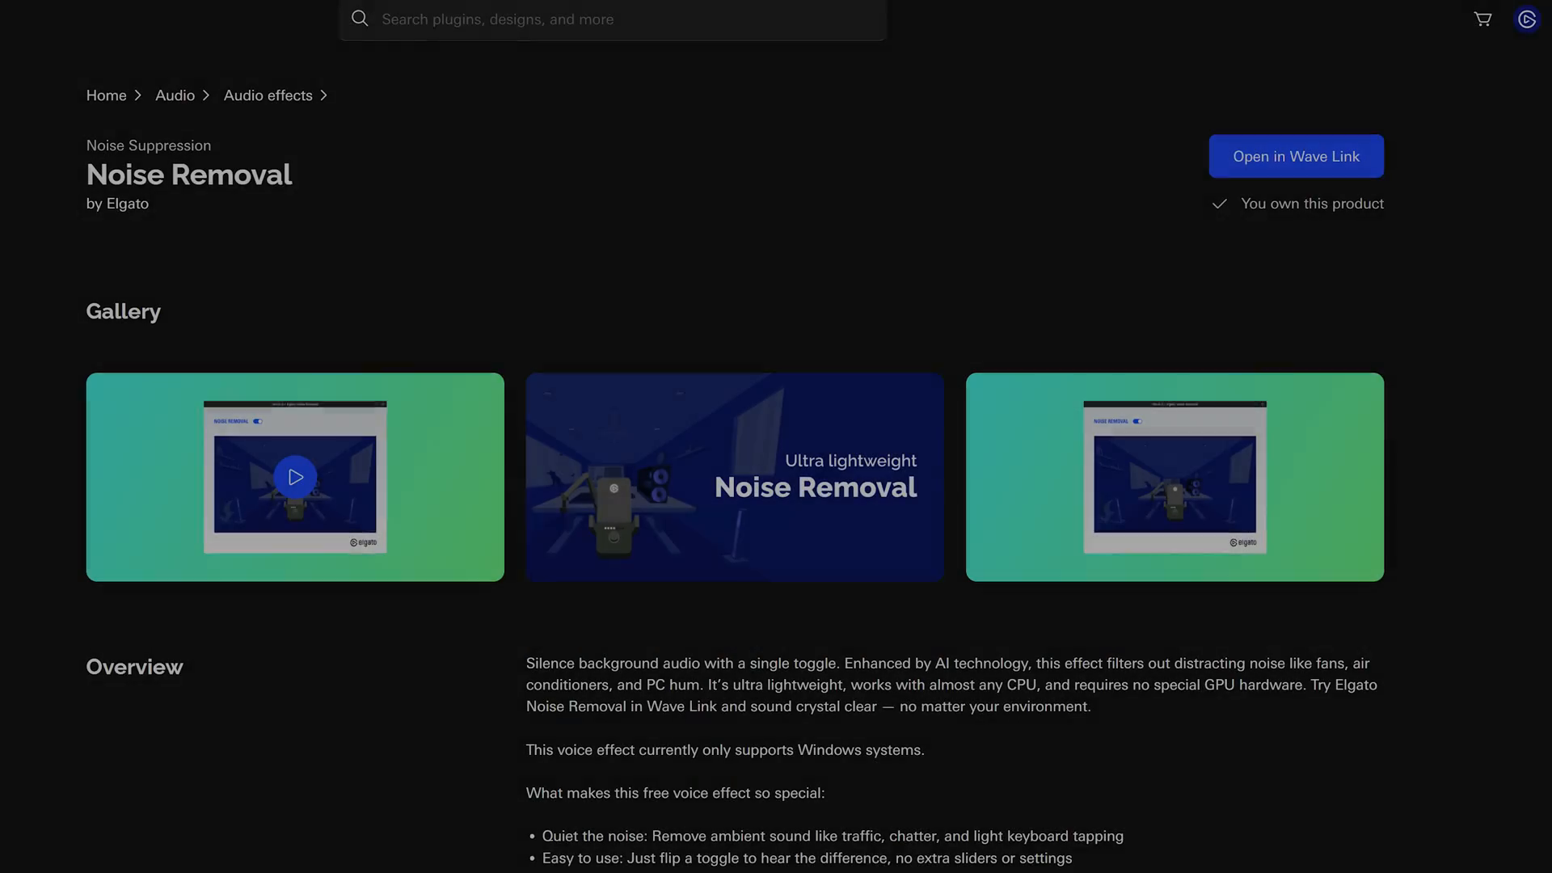
scroll(down, 3)
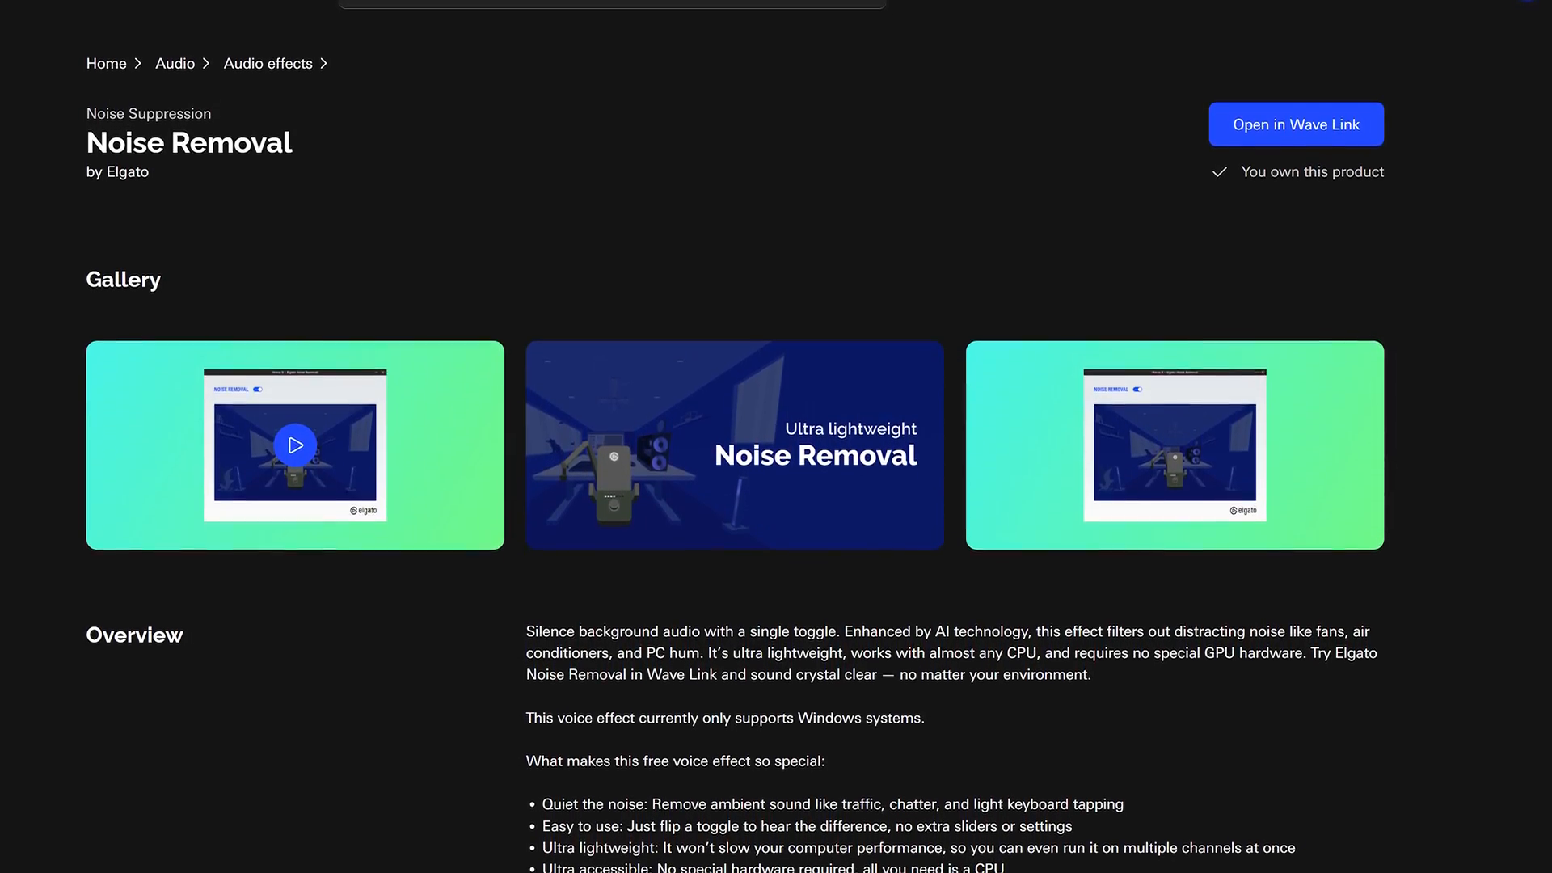
scroll(down, 3)
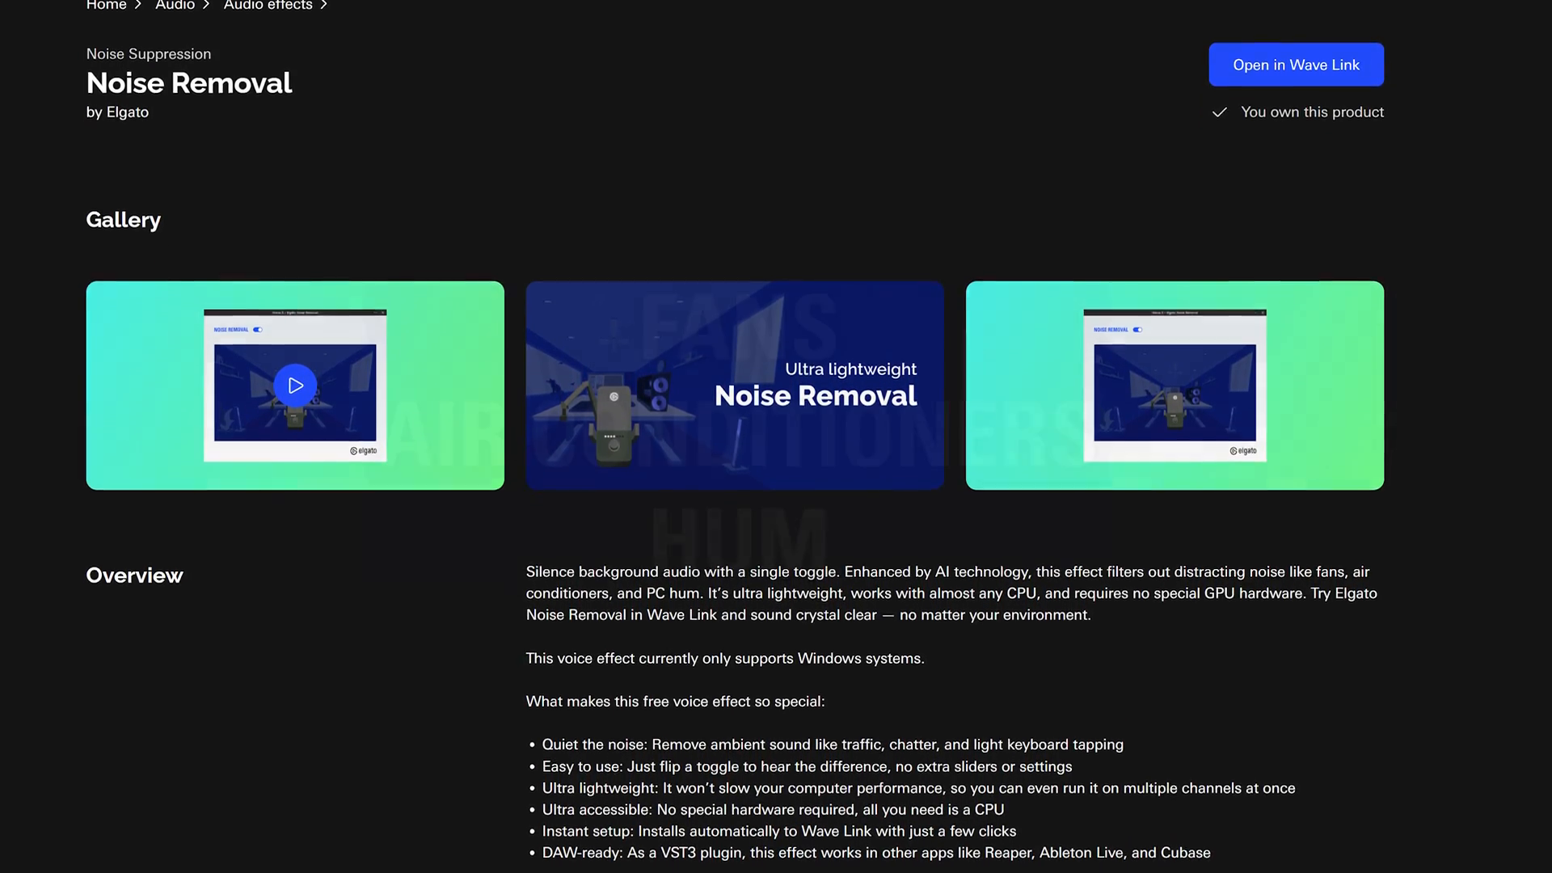
click(1295, 65)
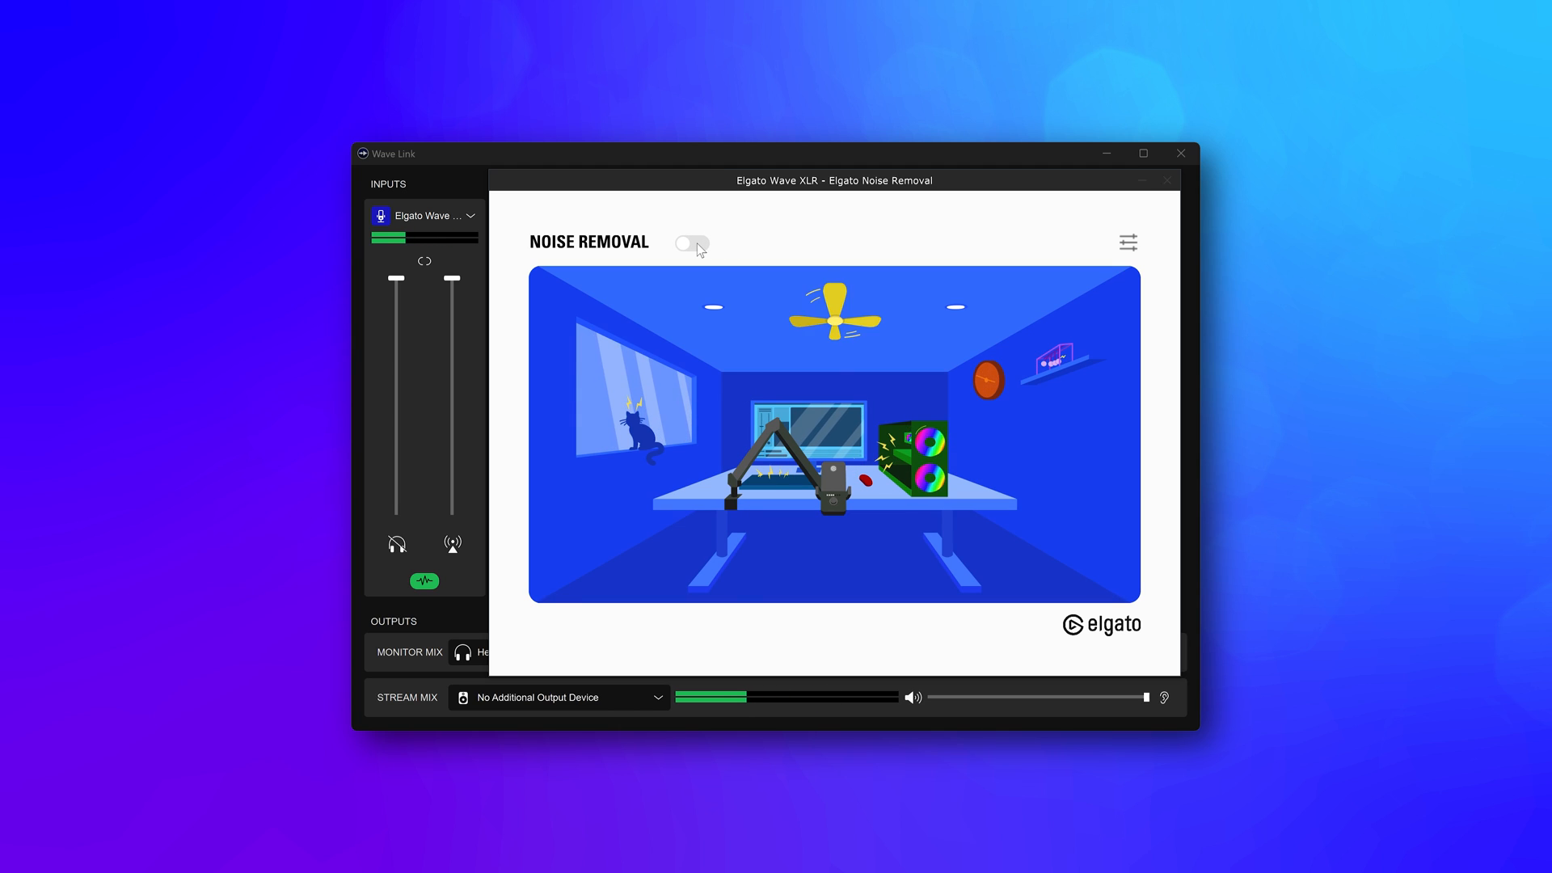
Switch the NOISE REMOVAL toggle on for the Elgato Wave XLR mic channel.
click(691, 244)
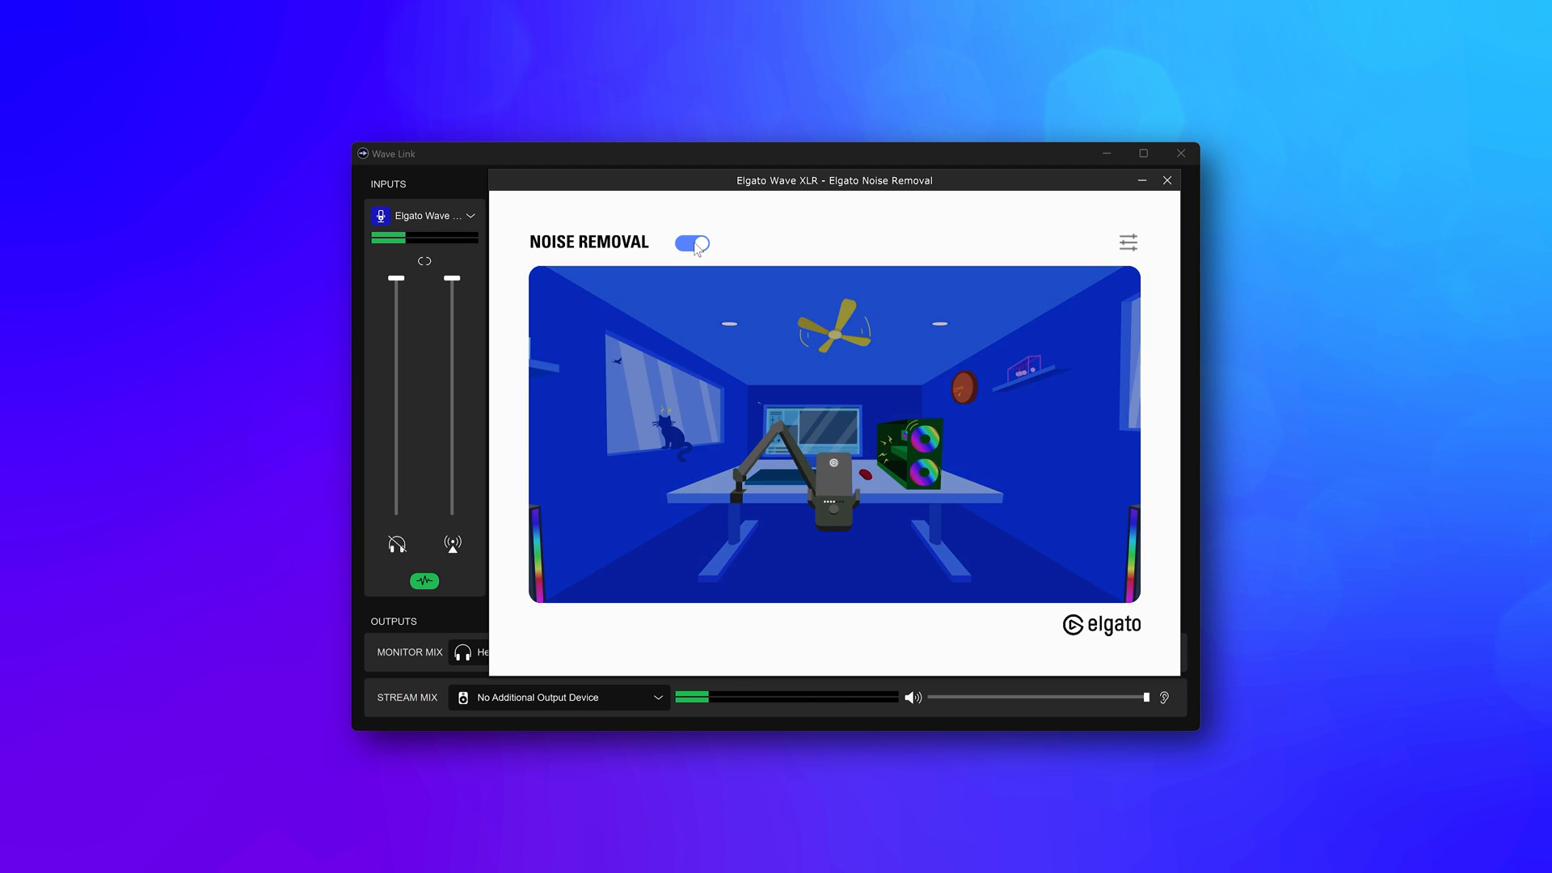
click(692, 244)
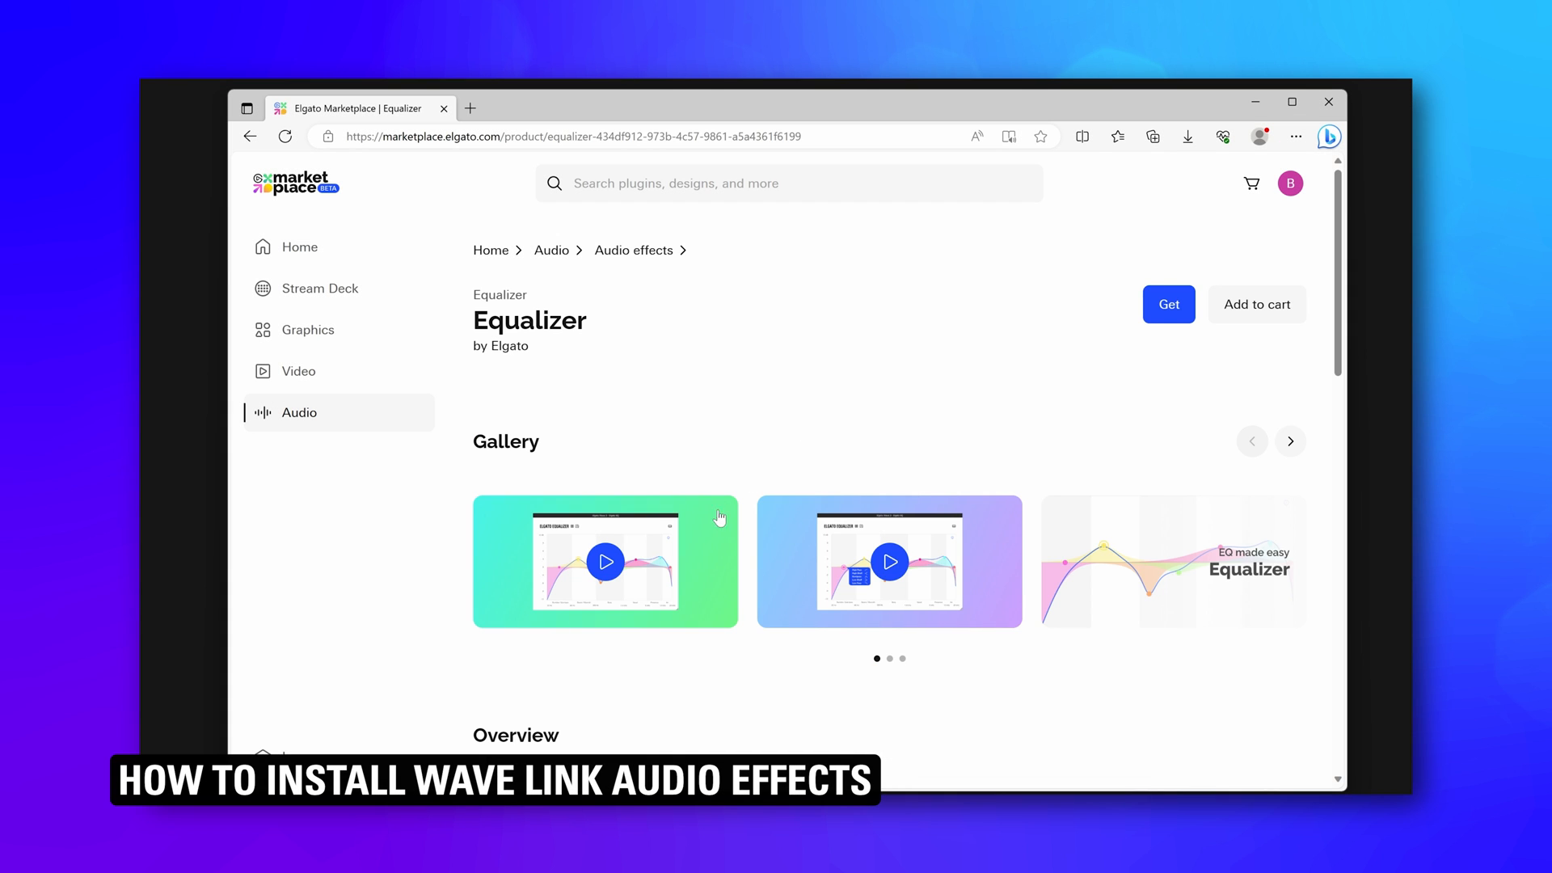
Play the Equalizer effect's first gallery video from its Marketplace page.
click(605, 561)
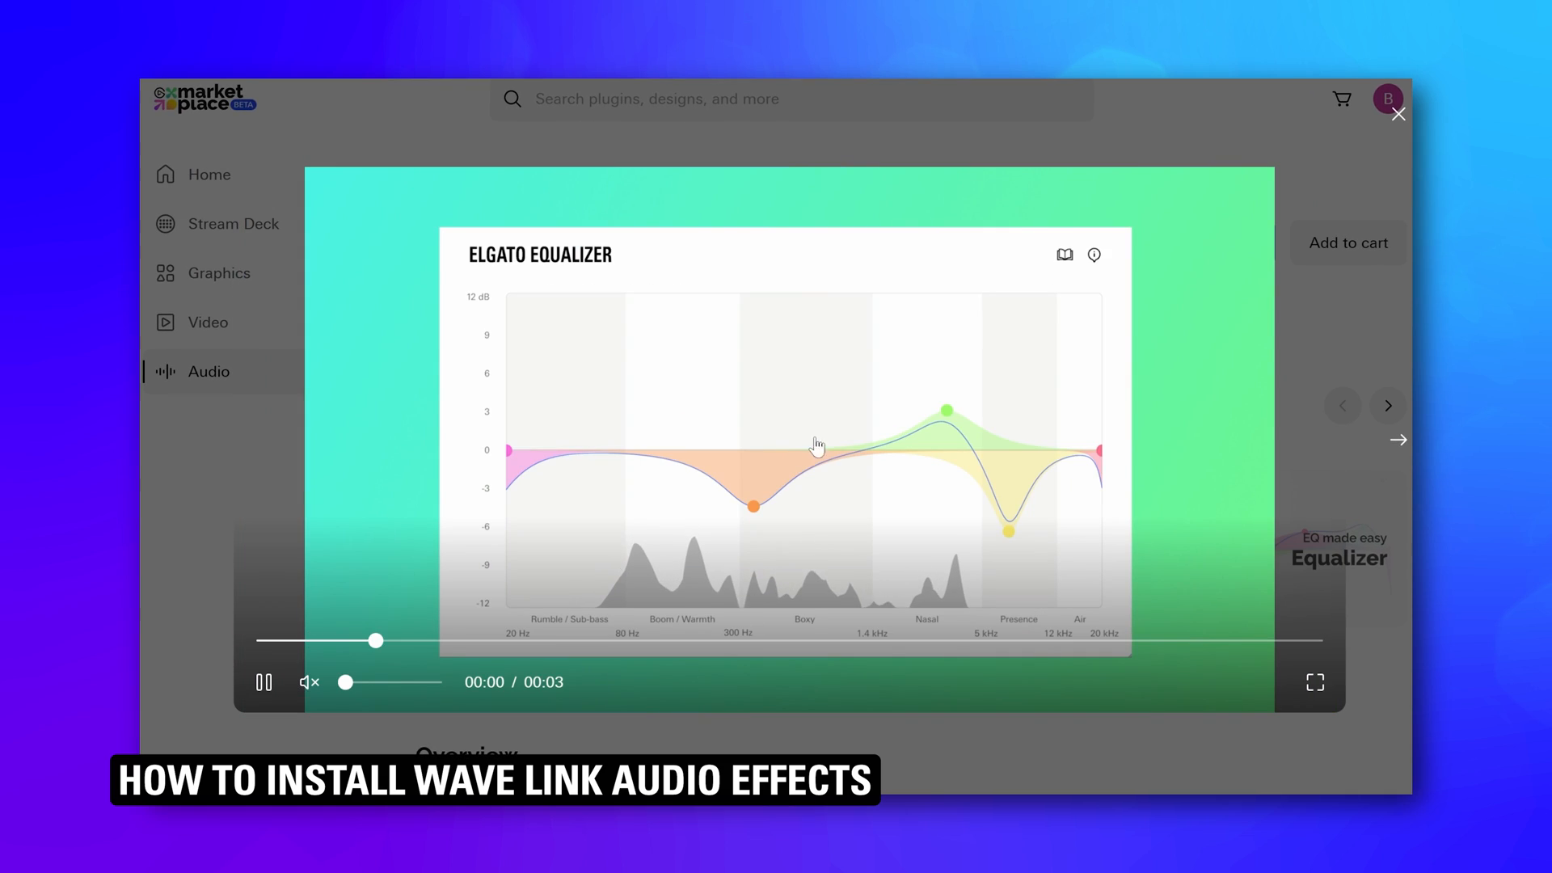
click(1399, 440)
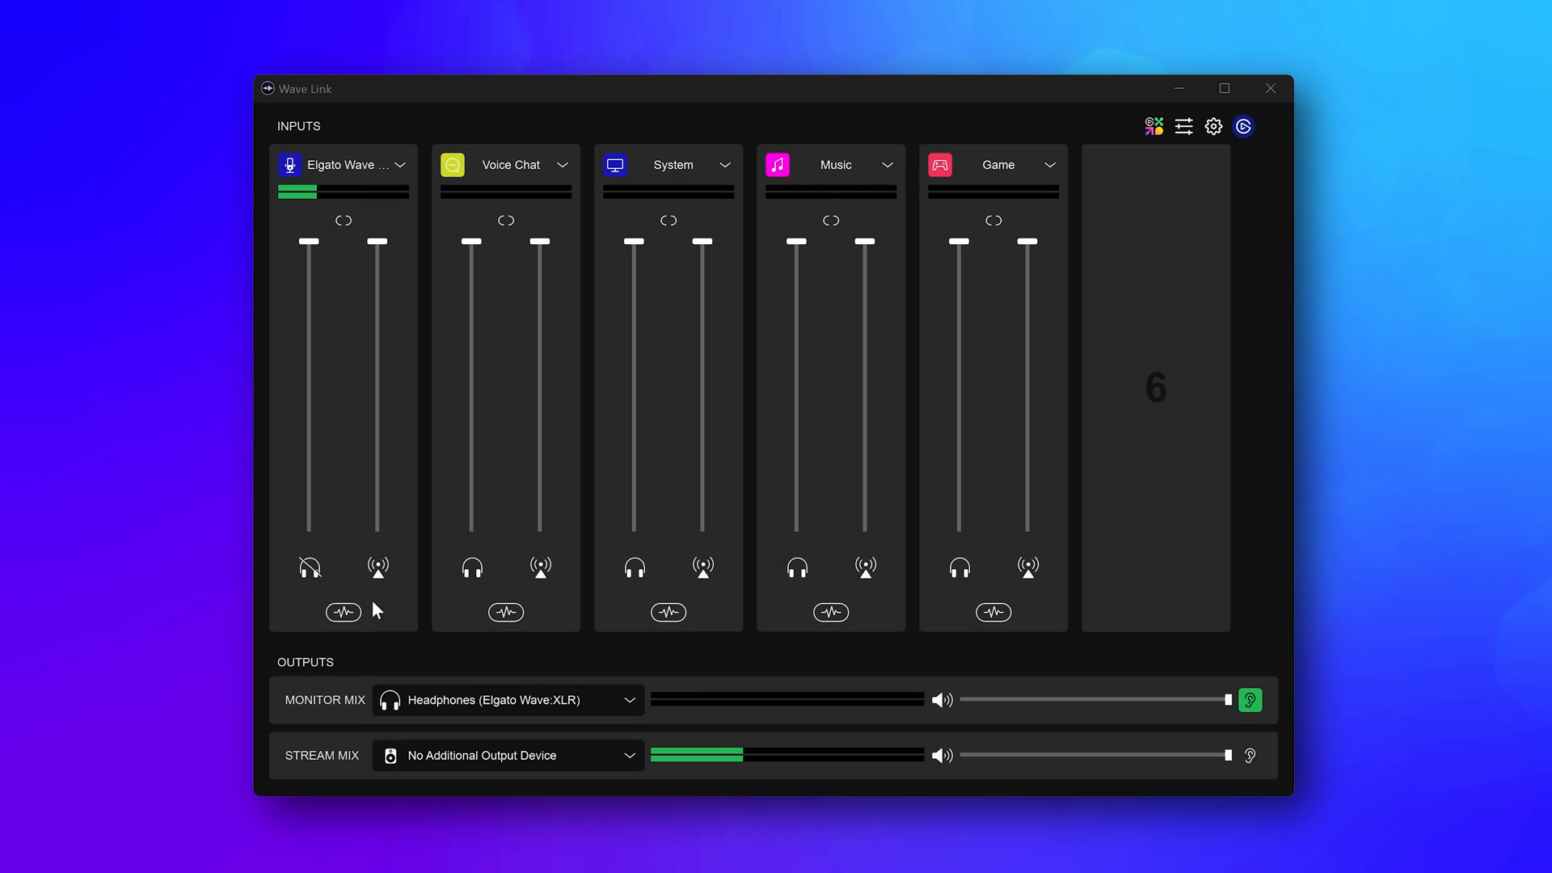
Add Elgato Noise Removal to the Elgato Wave XLR input's audio effects.
click(343, 612)
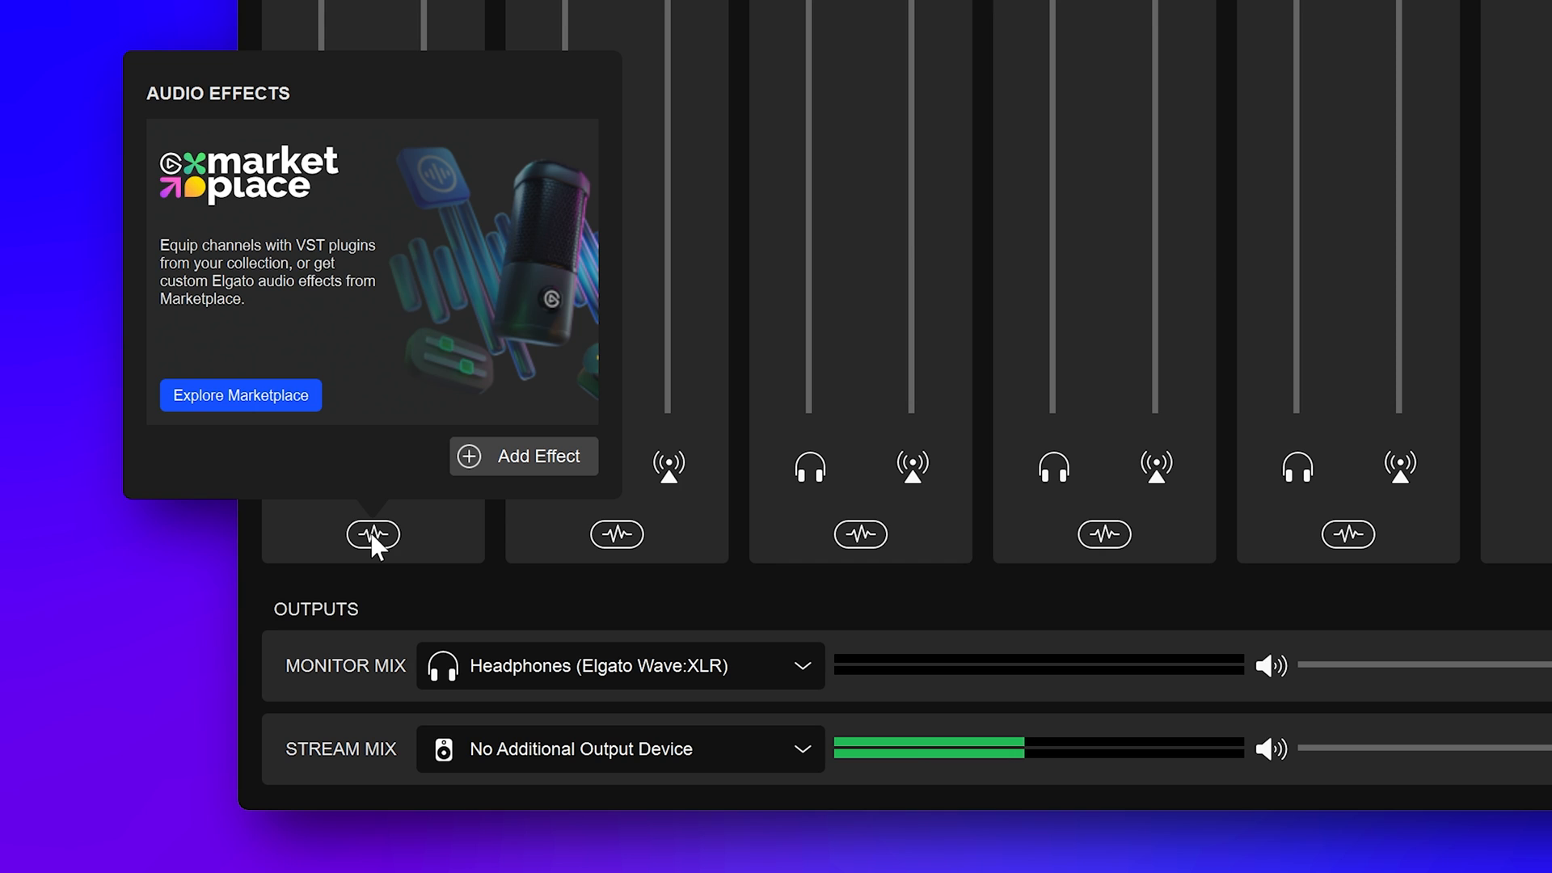
click(522, 456)
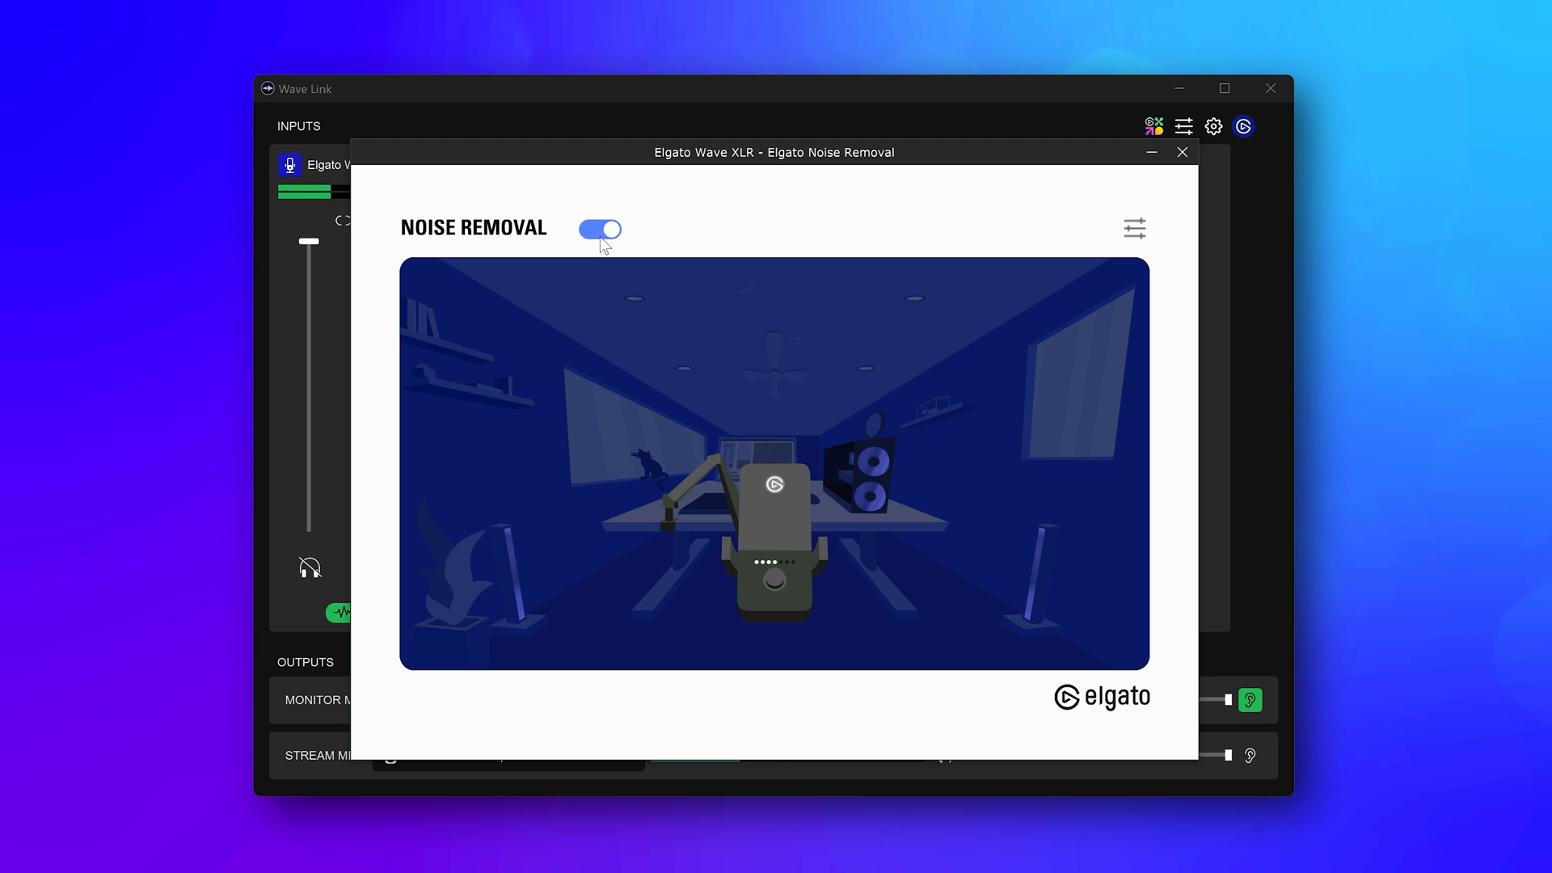
Toggle Noise Removal on, off and back on in its window to compare the mic sound.
click(600, 230)
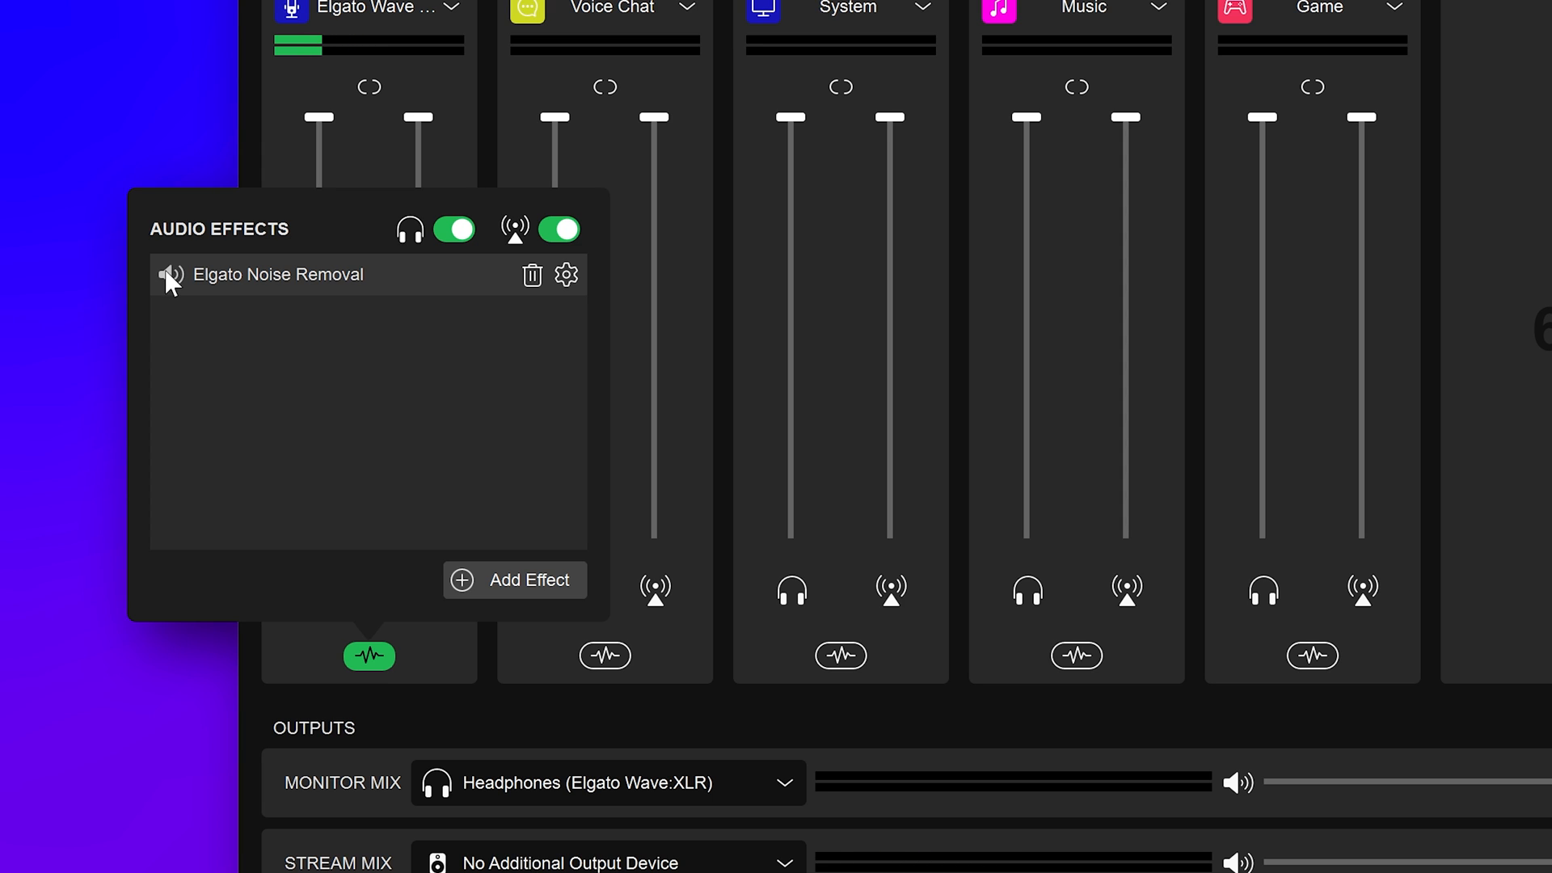
click(566, 275)
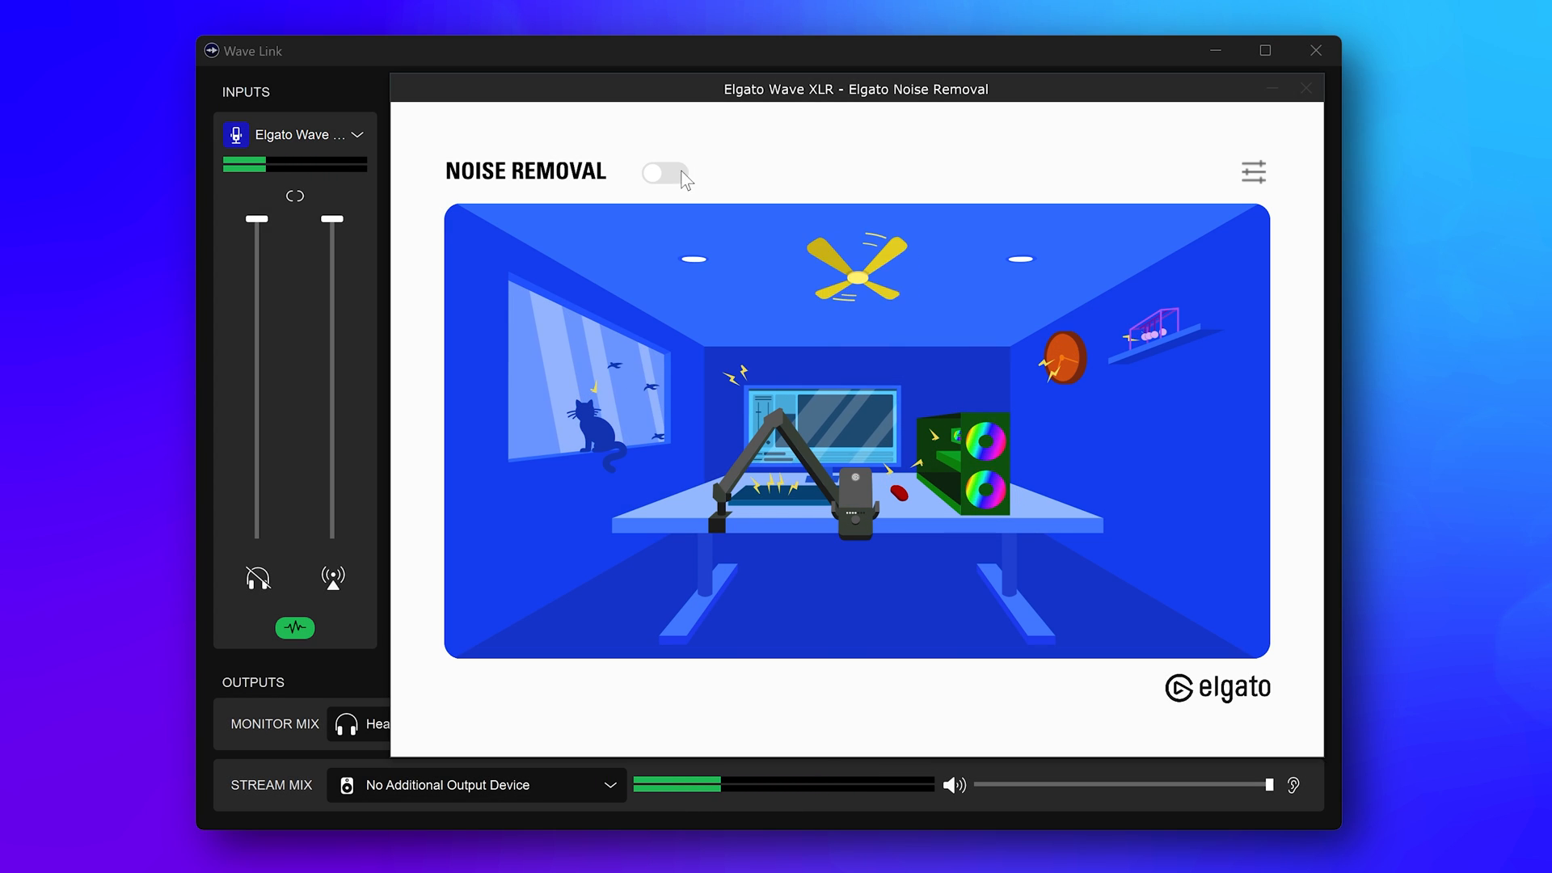
click(664, 173)
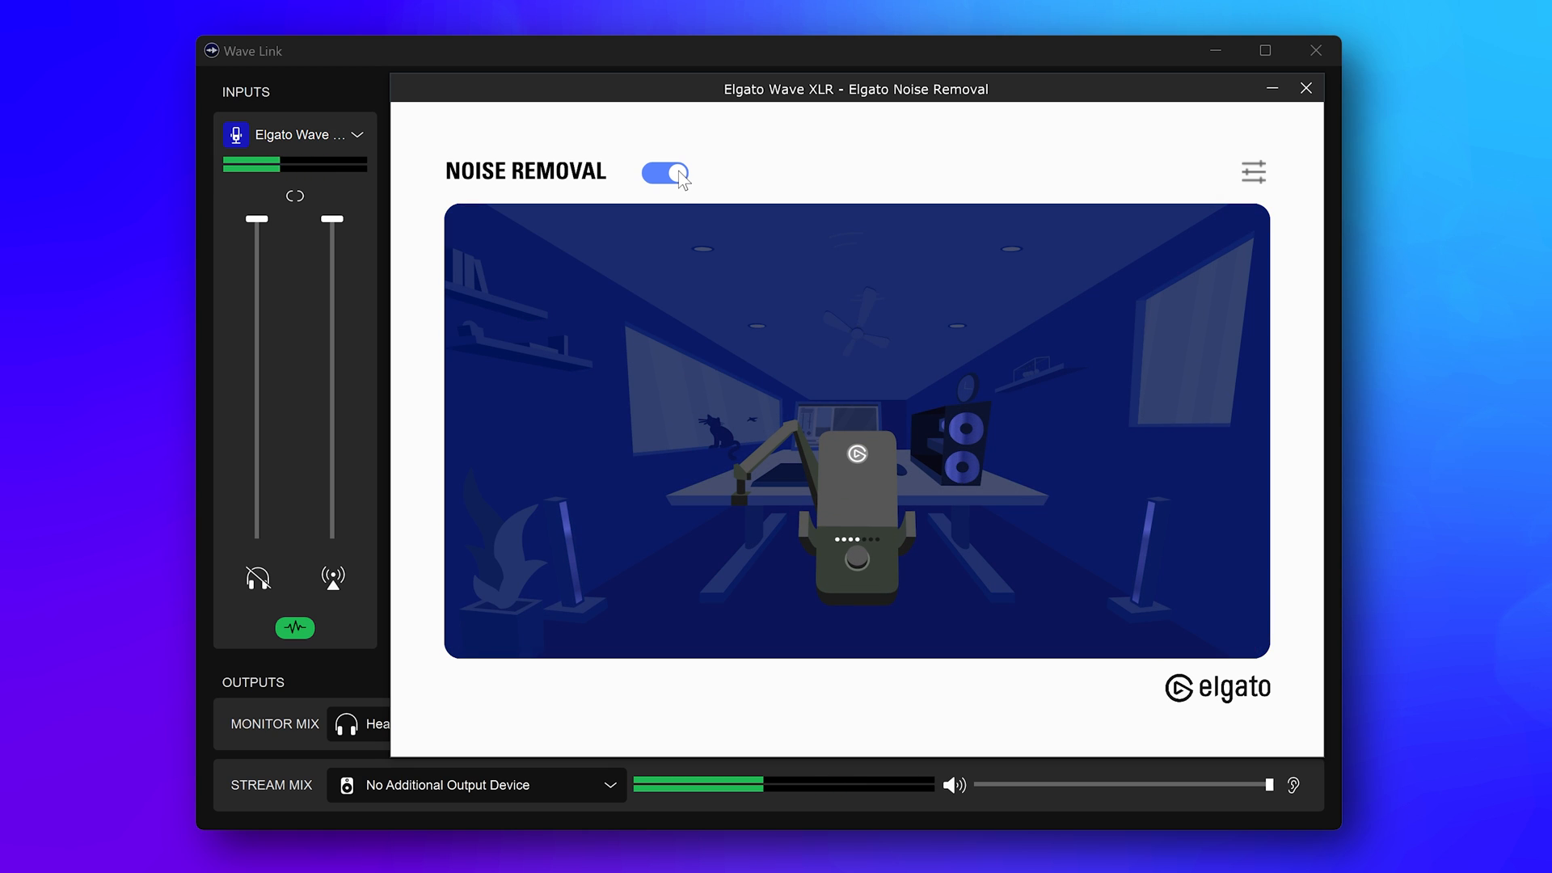
click(665, 173)
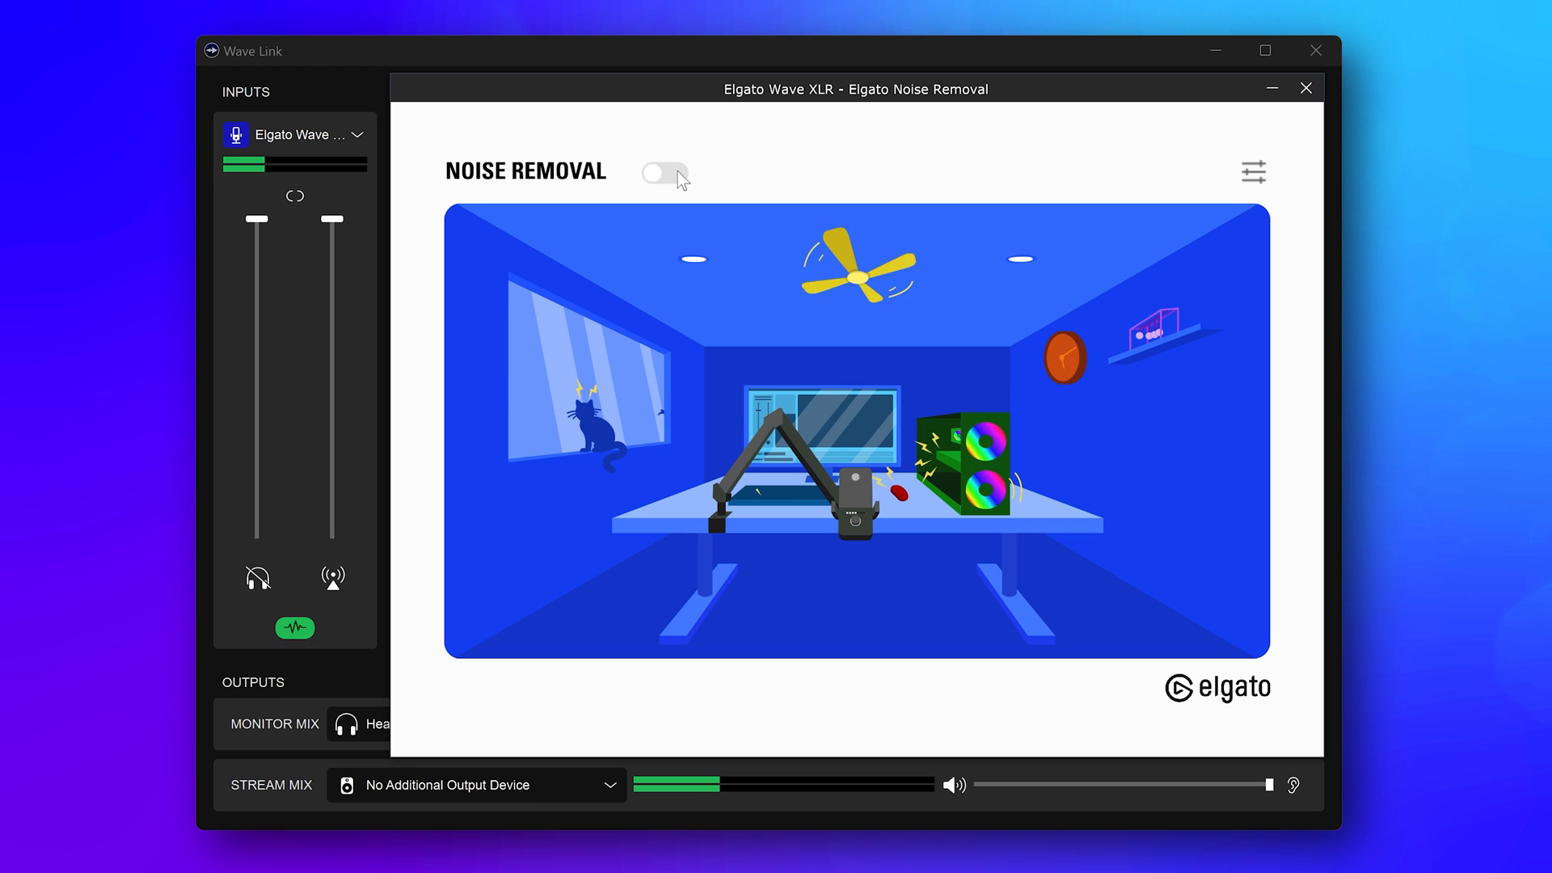
click(673, 173)
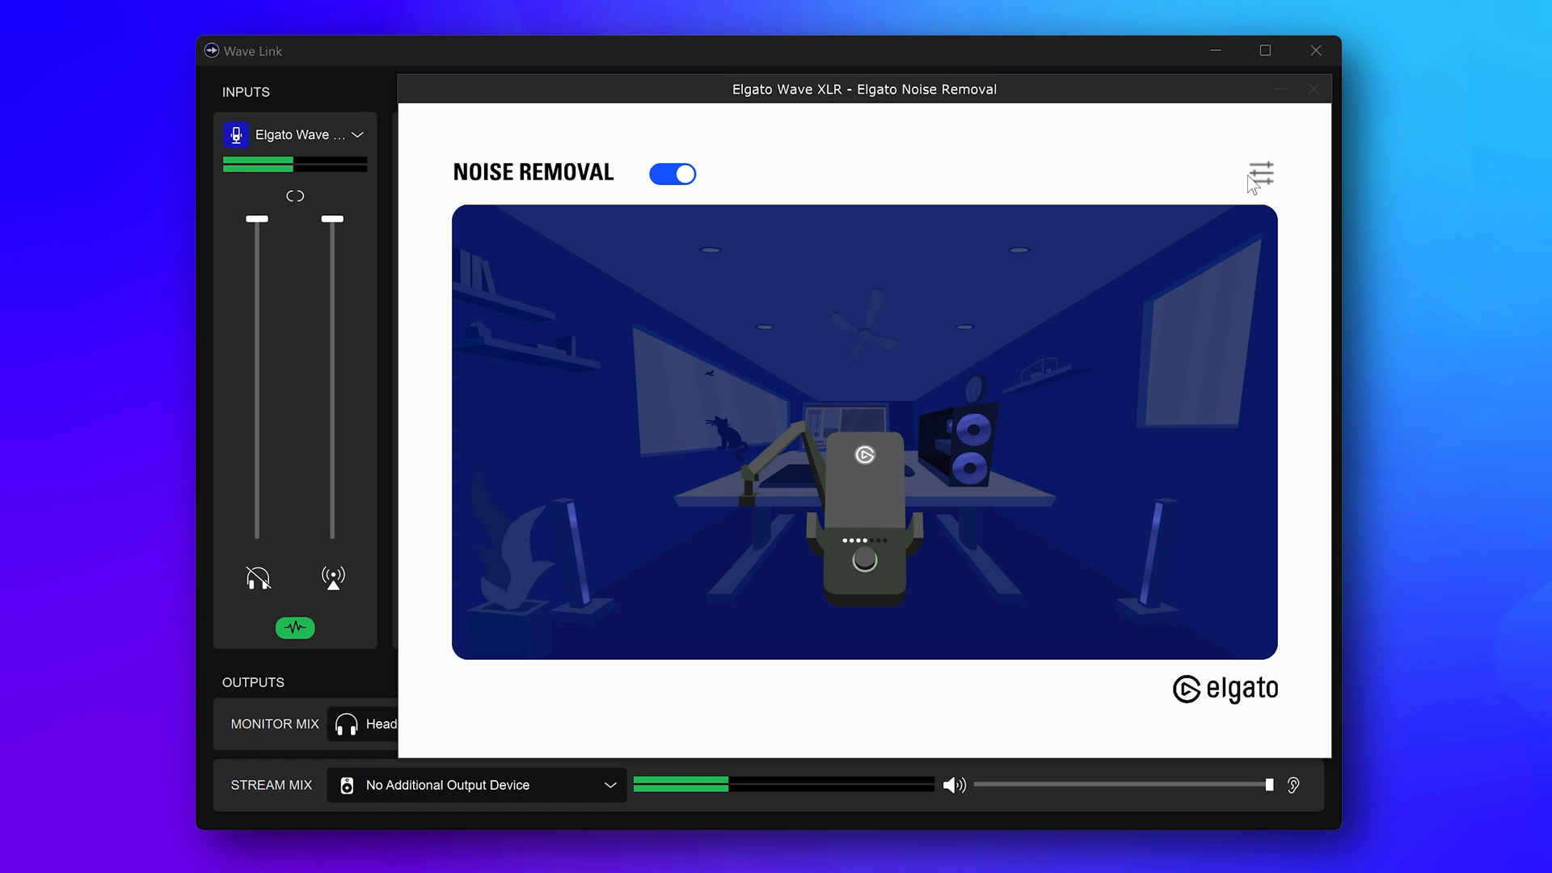
Bring up the Noise Gate settings to tune Threshold to 31% and Release to 189 ms.
click(1260, 174)
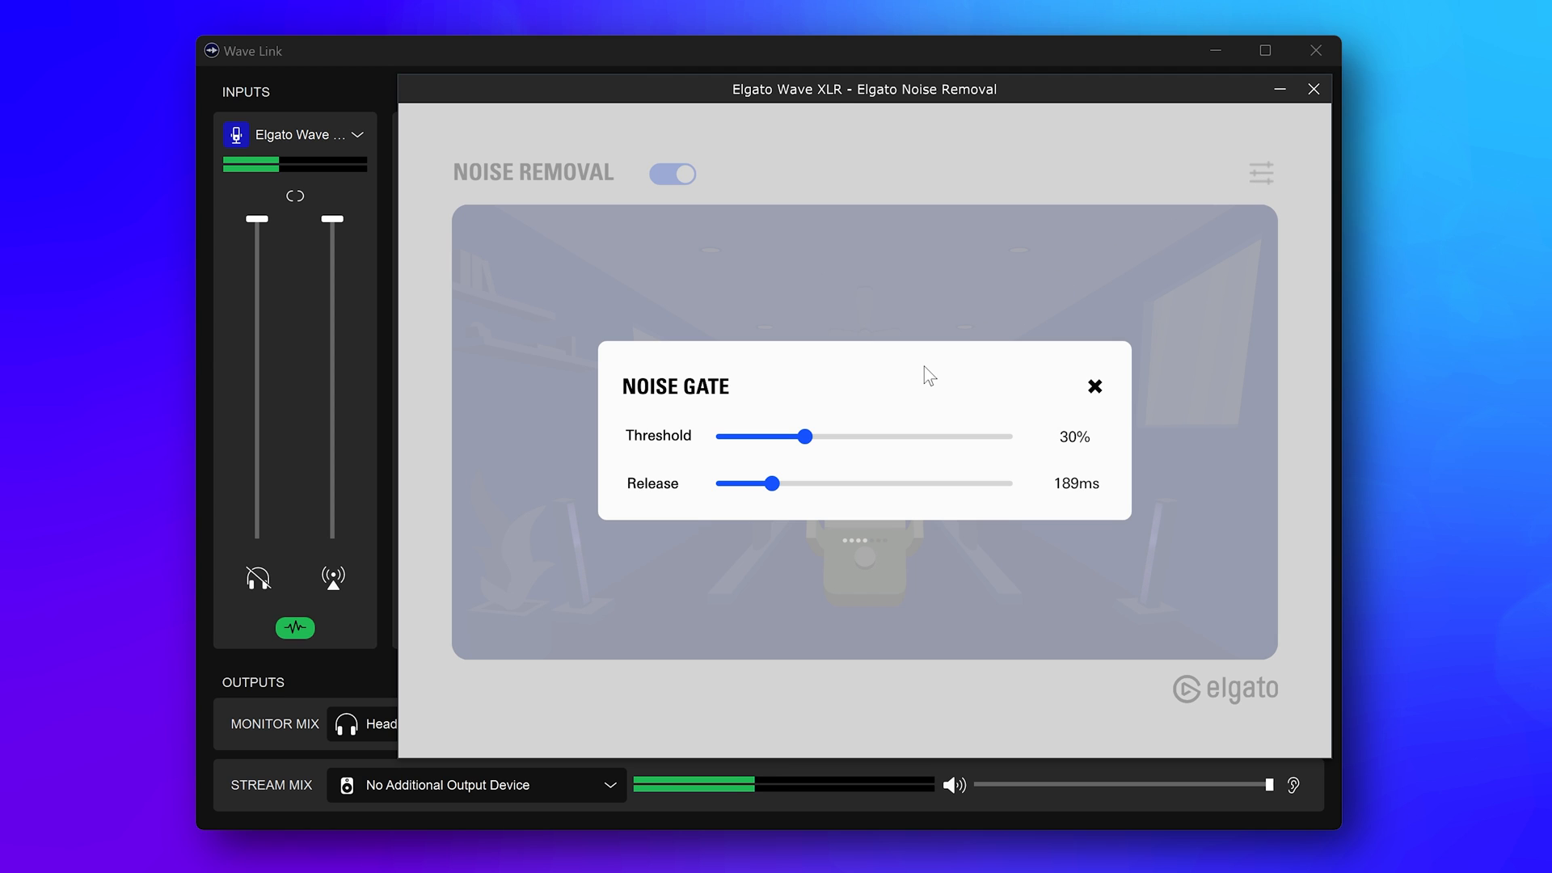
mouse_move(660, 446)
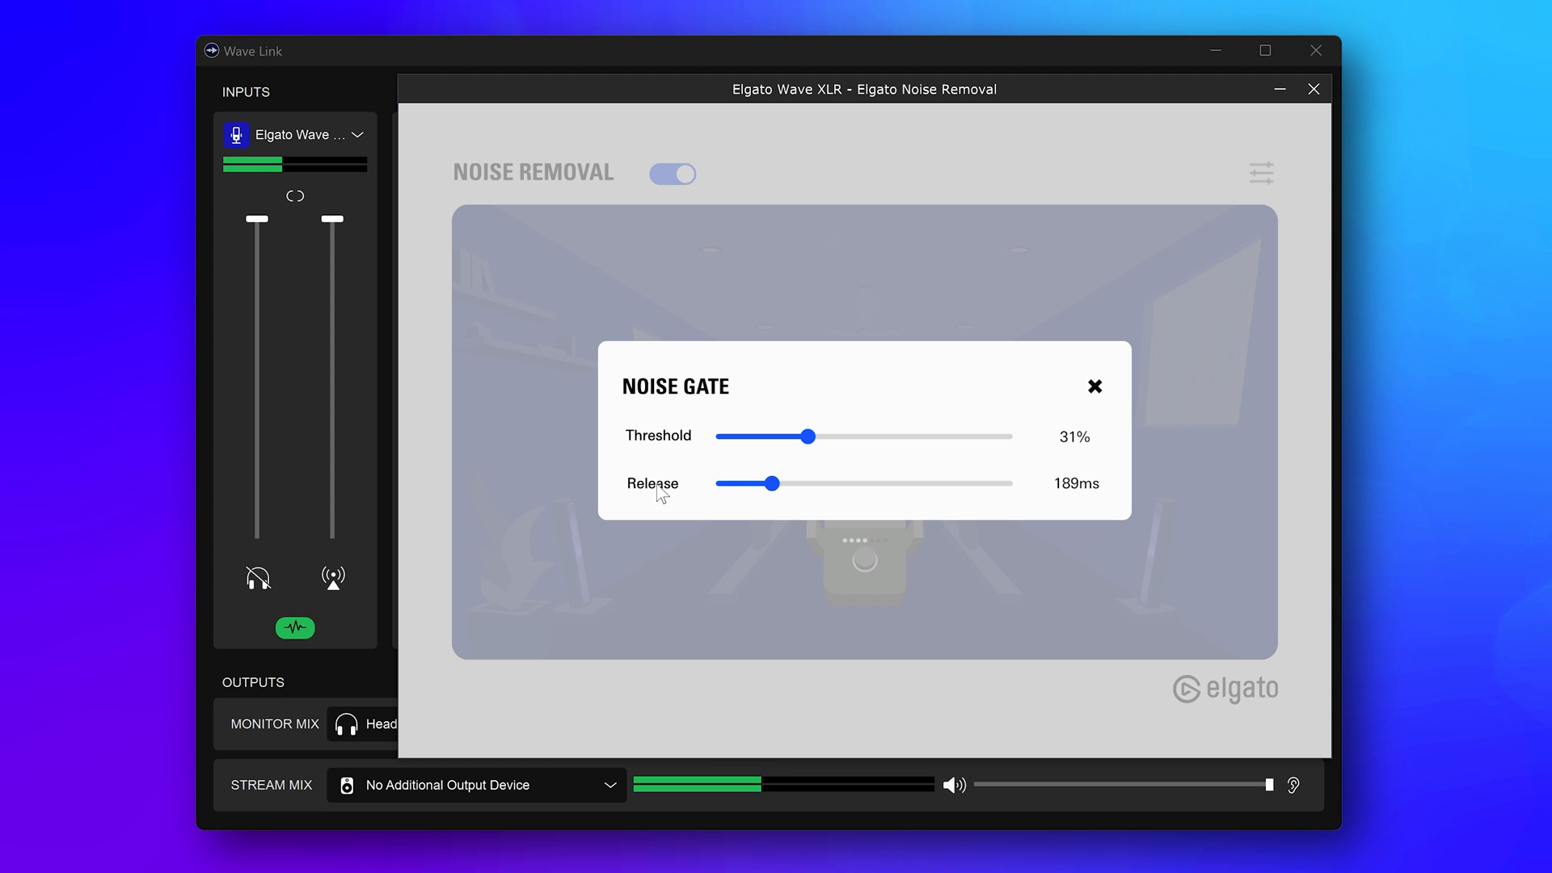
mouse_move(652, 484)
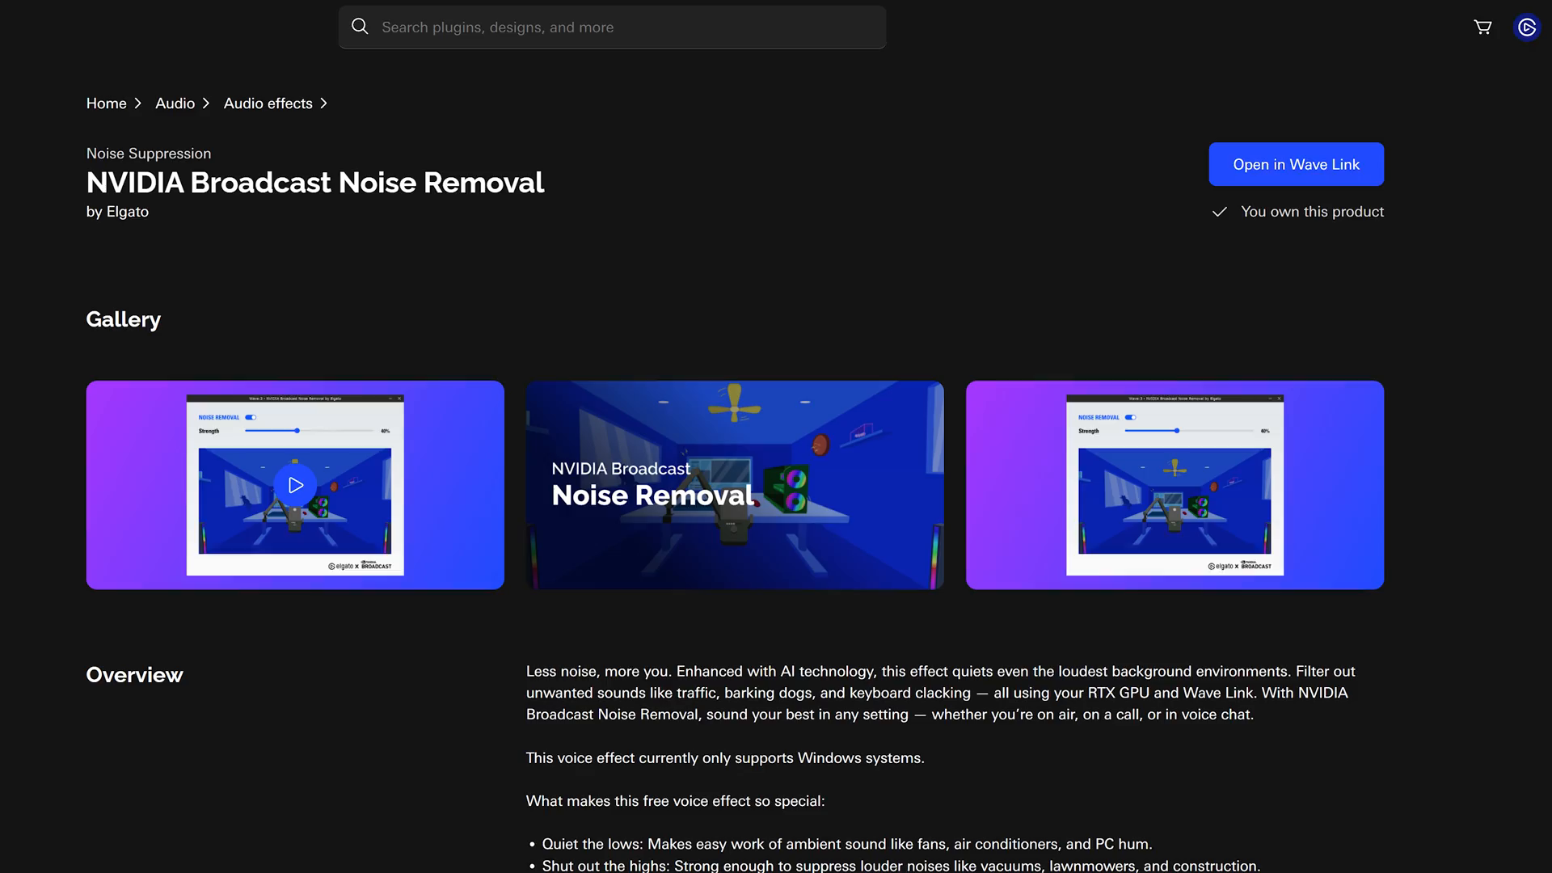
Scroll the NVIDIA Broadcast Noise Removal page, then subscribe to Elgato Workshop on YouTube.
scroll(down, 3)
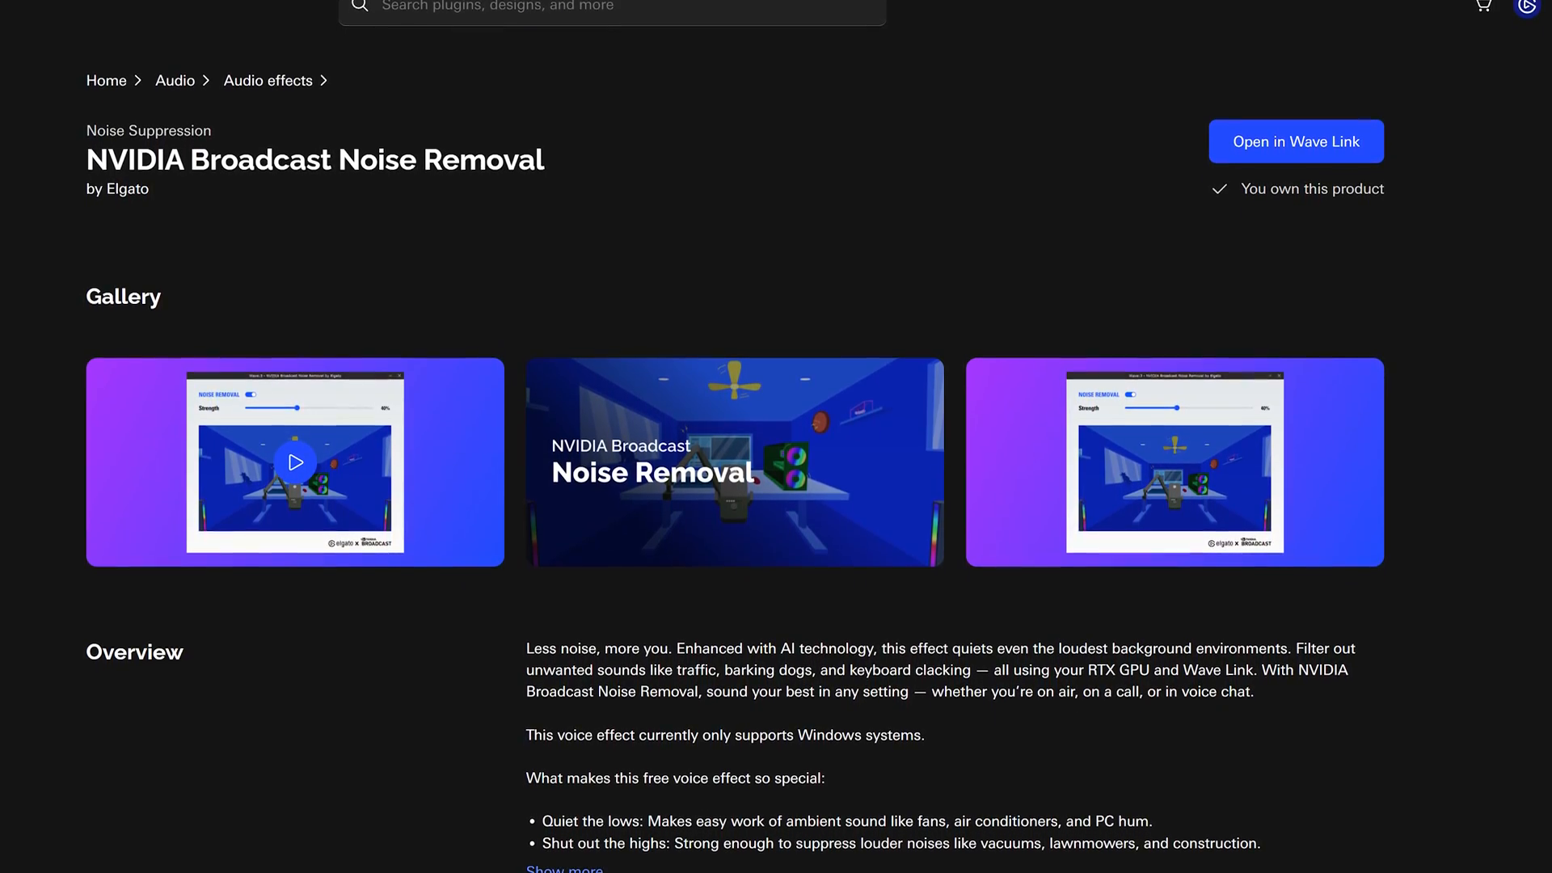
scroll(down, 3)
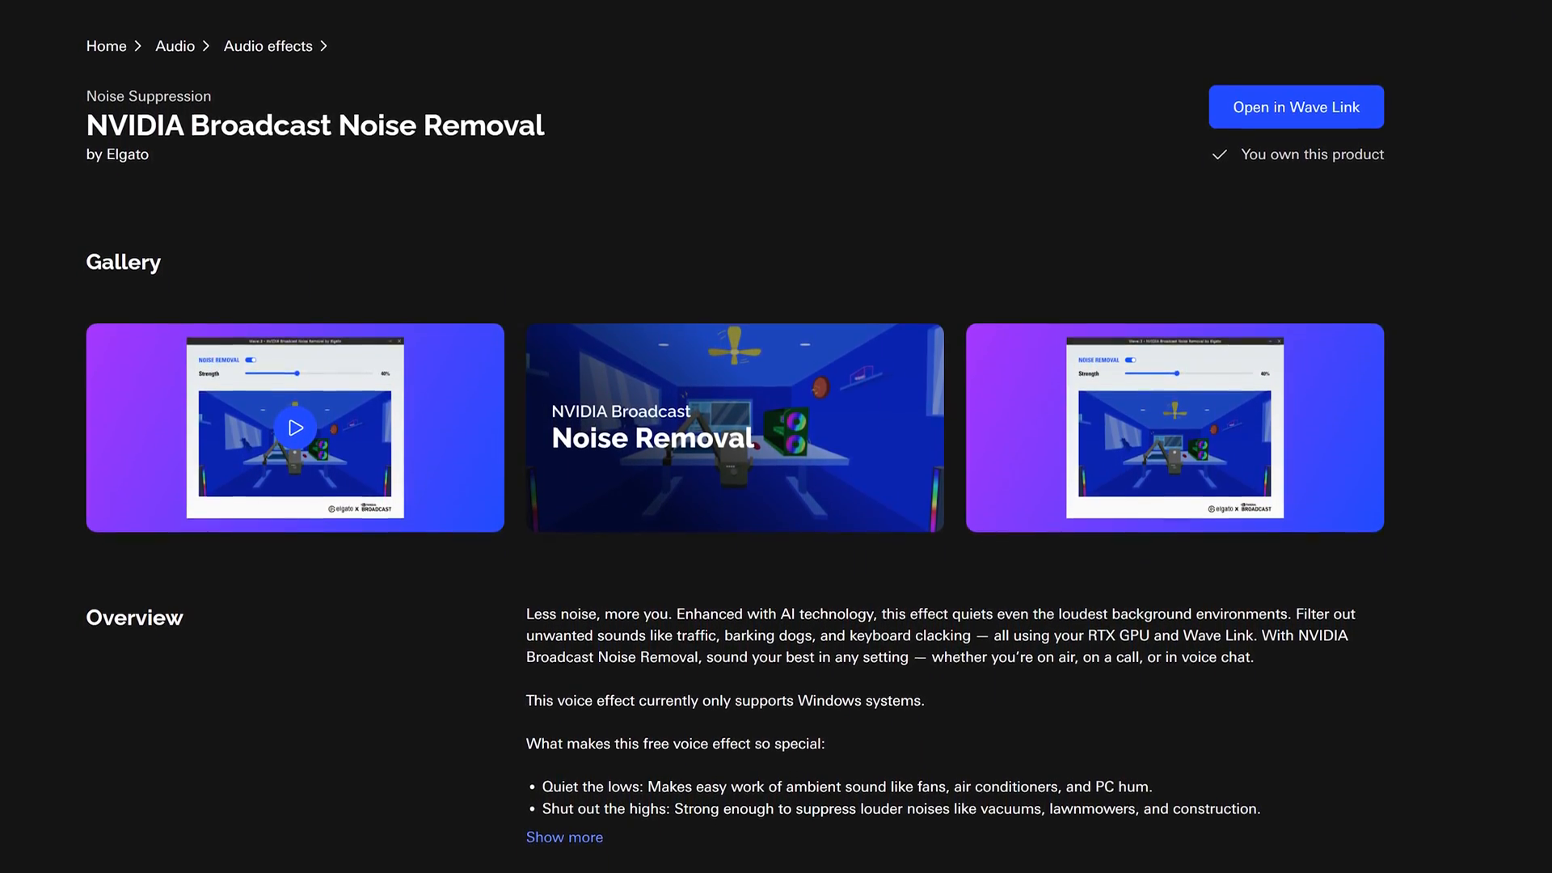
scroll(down, 3)
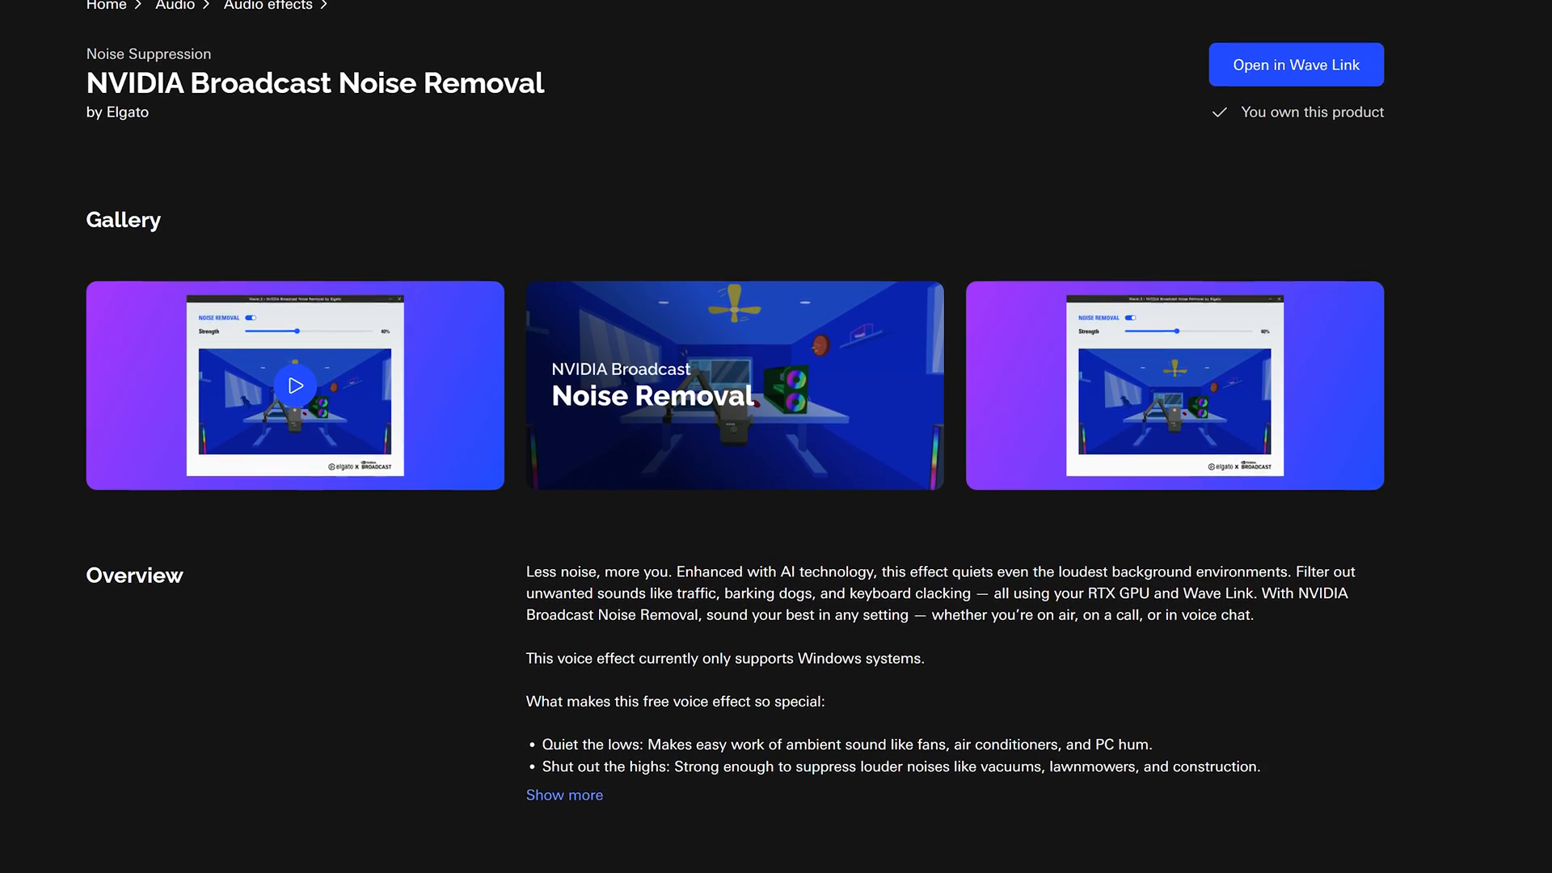
scroll(down, 3)
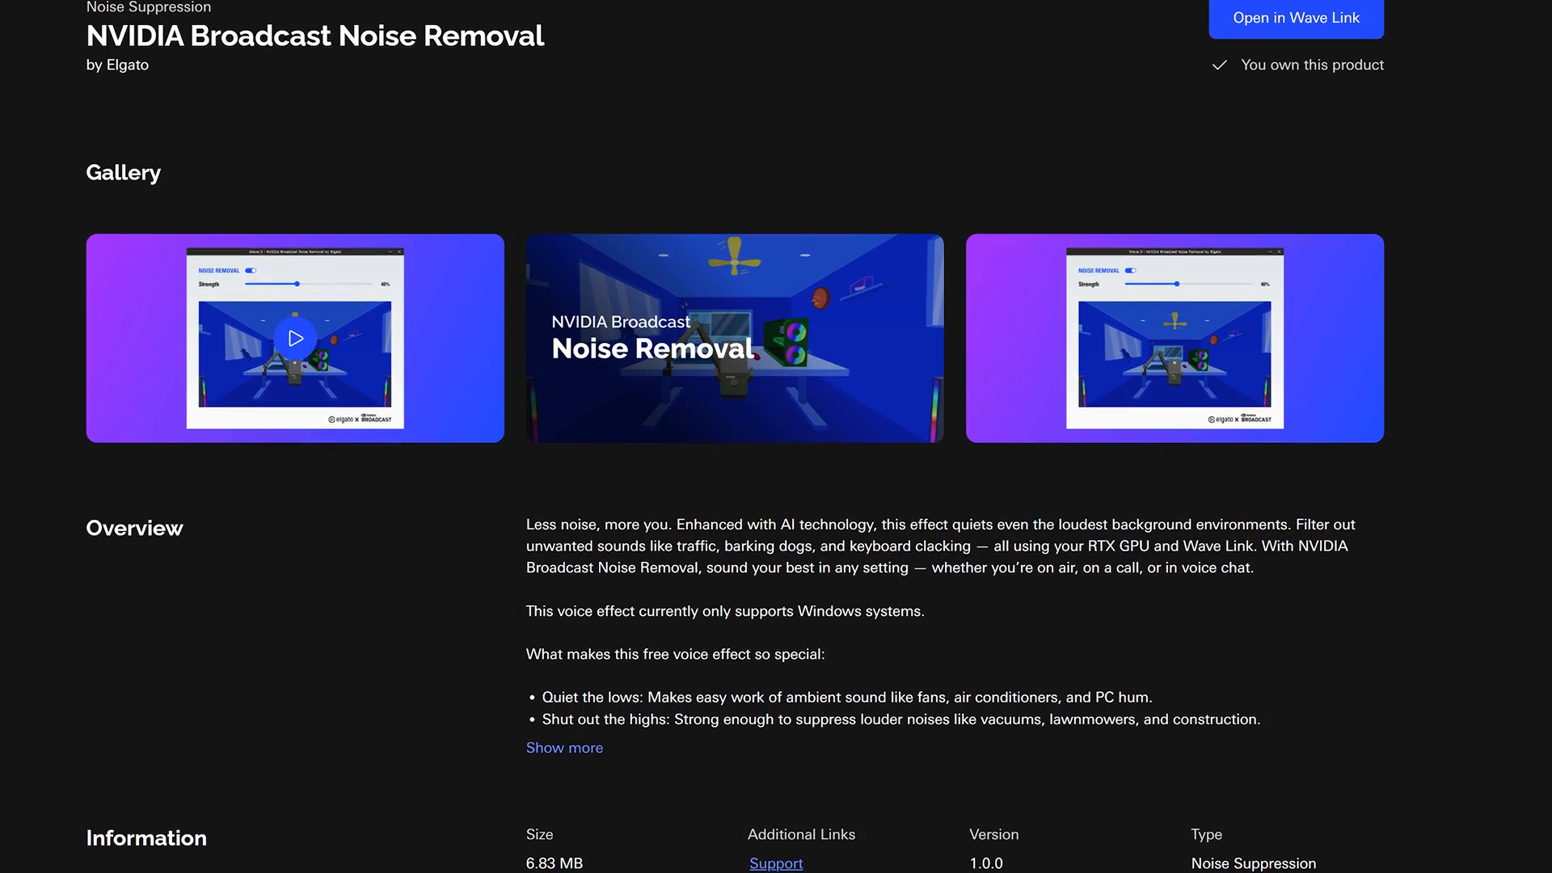
scroll(down, 3)
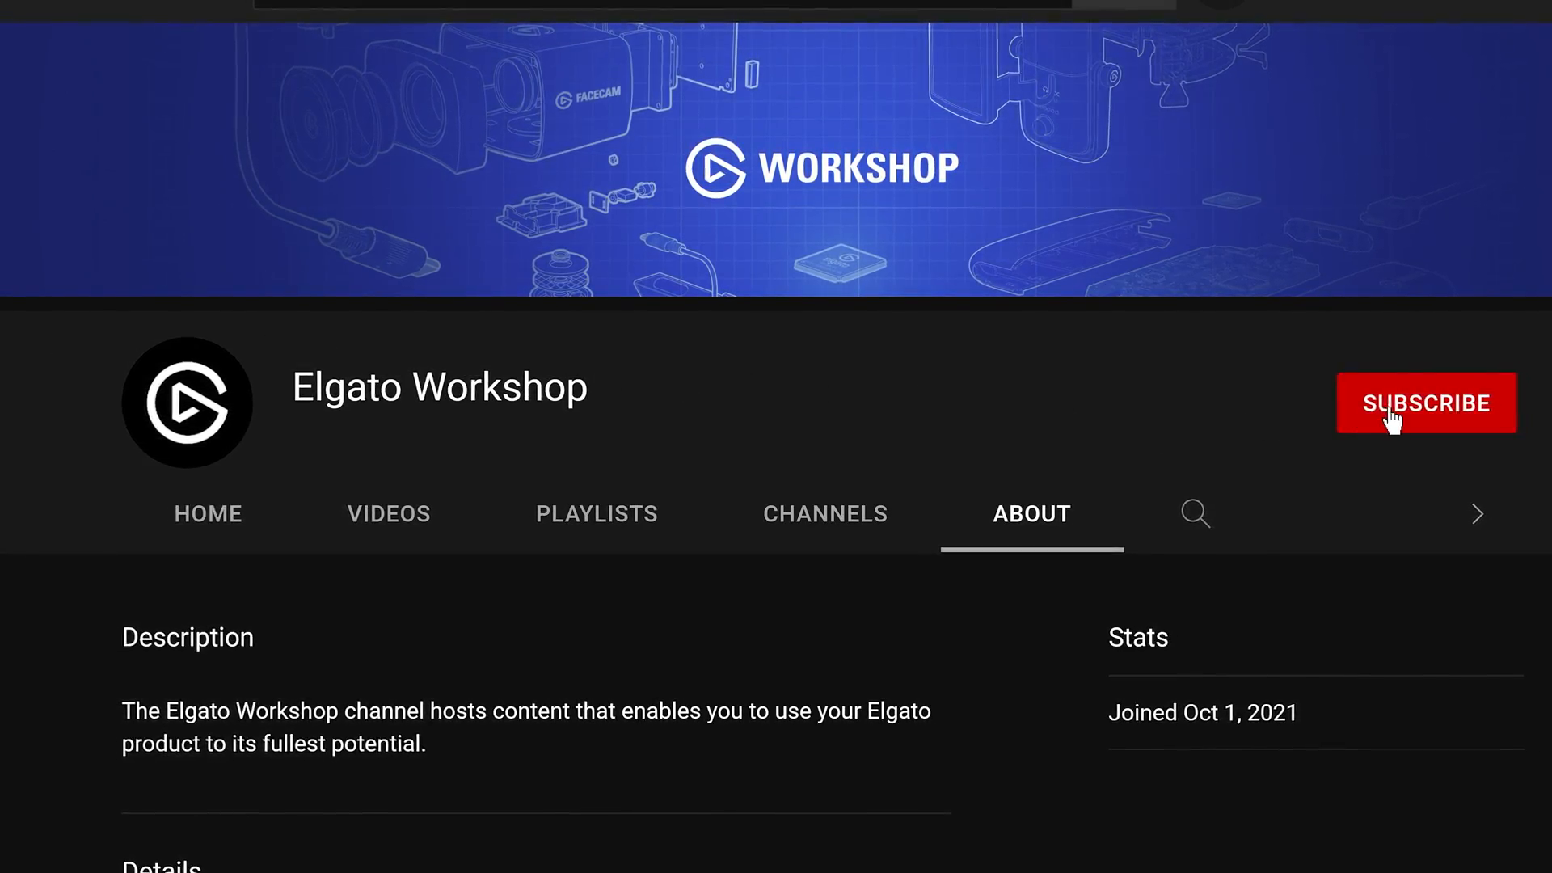
click(1426, 403)
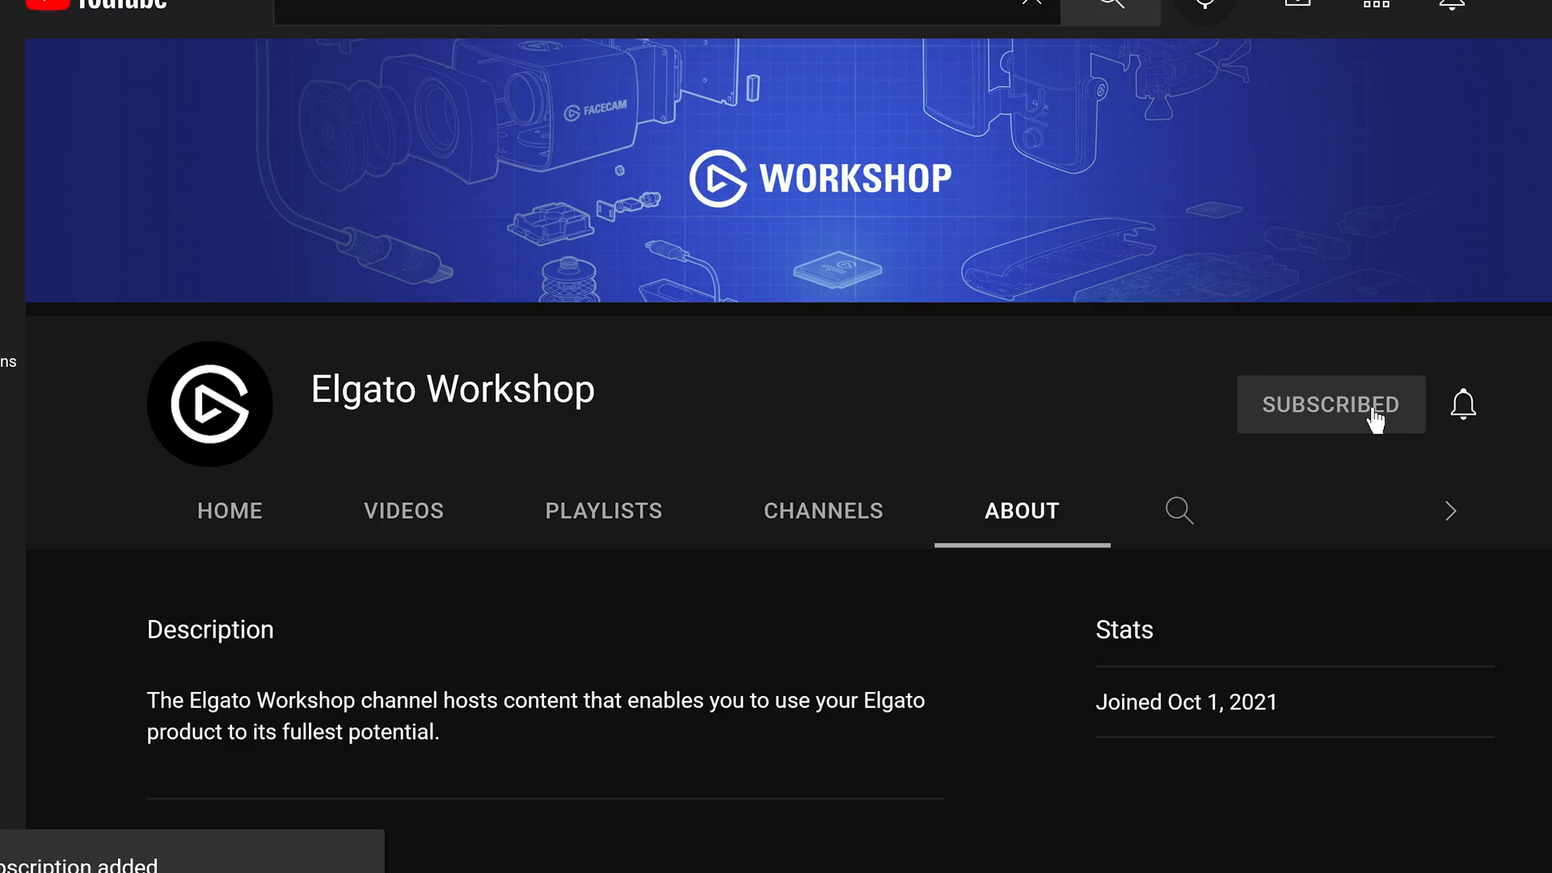